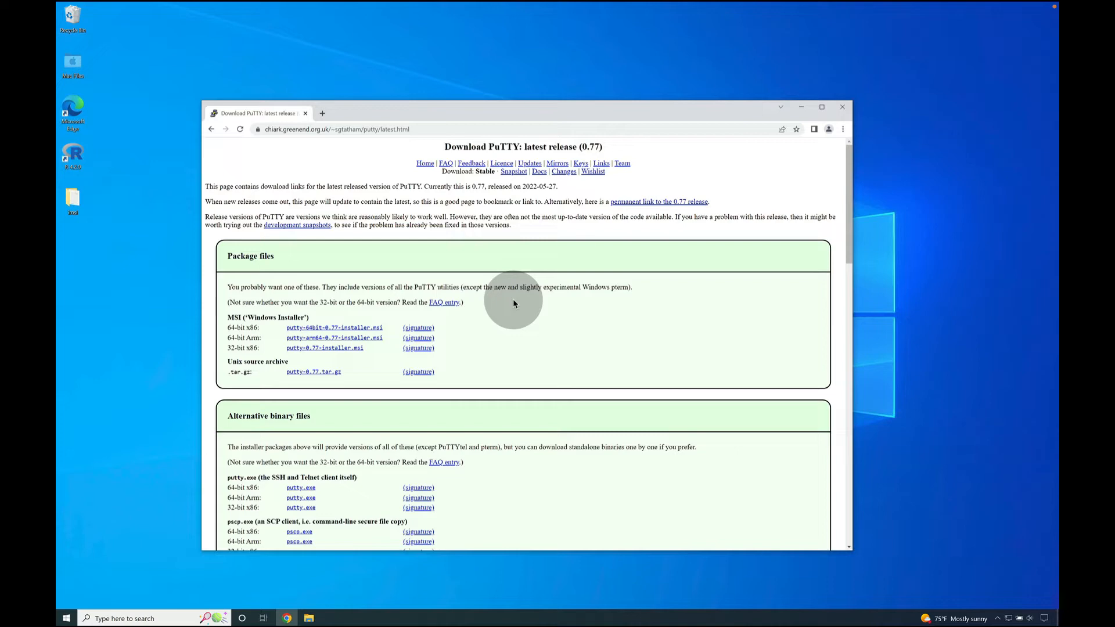
mouse_move(467, 248)
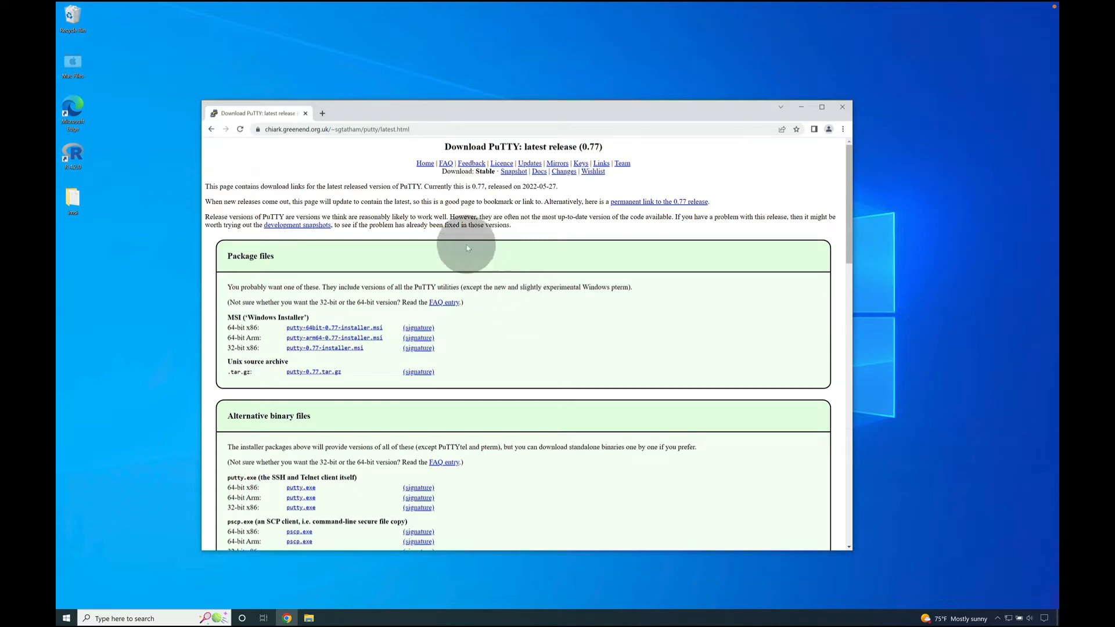
- Download putty-64bit-0.77-installer.msi from the MSI 64-bit x86 link and open it
click(333, 129)
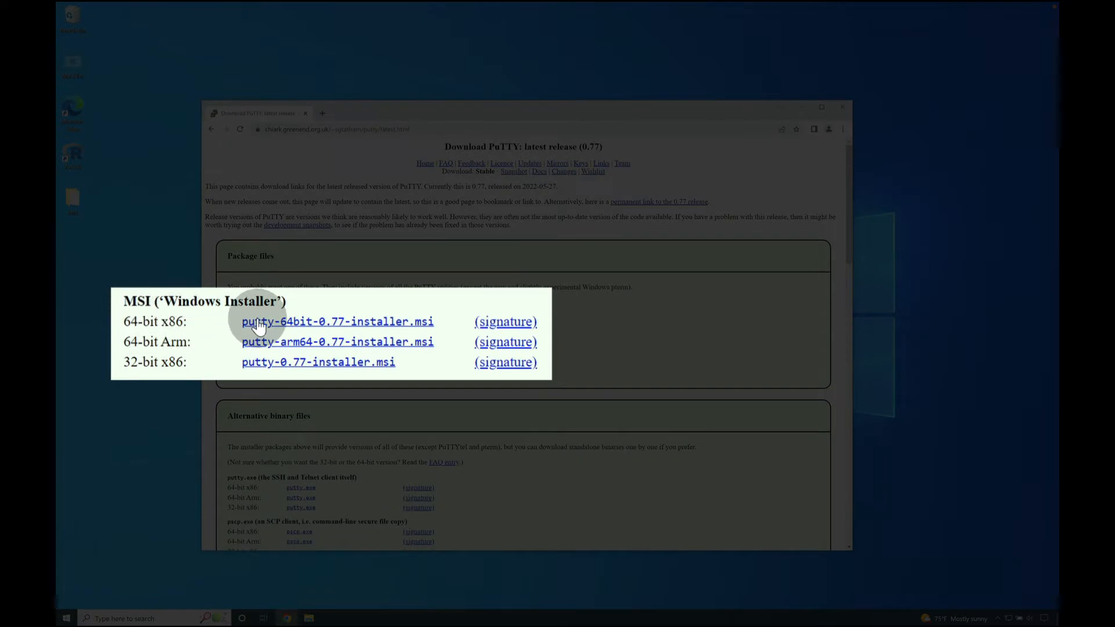
click(337, 321)
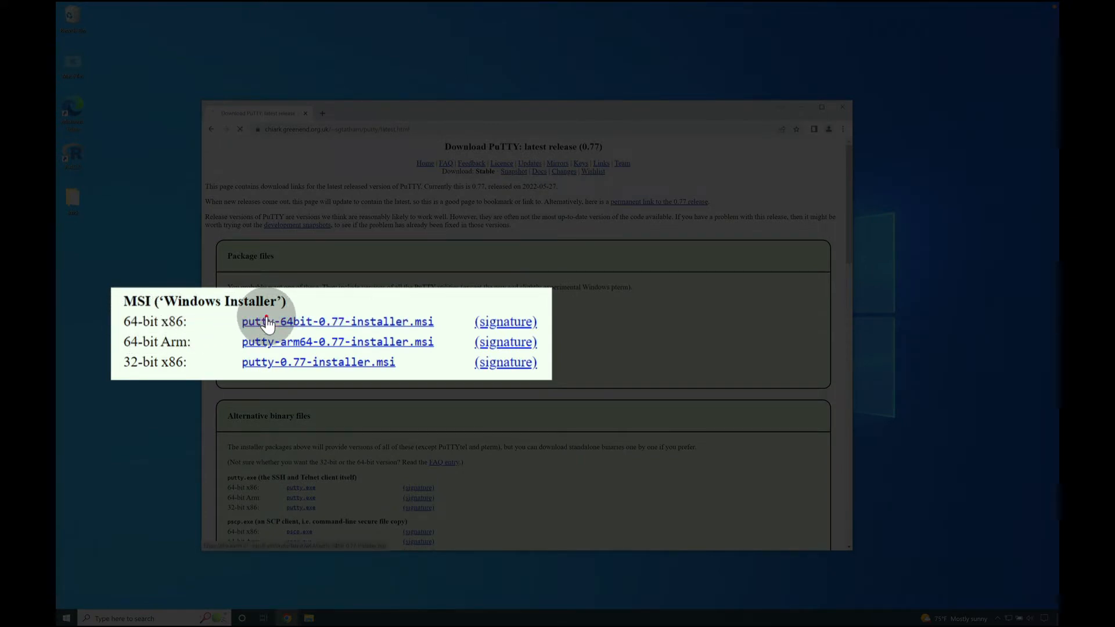
click(337, 321)
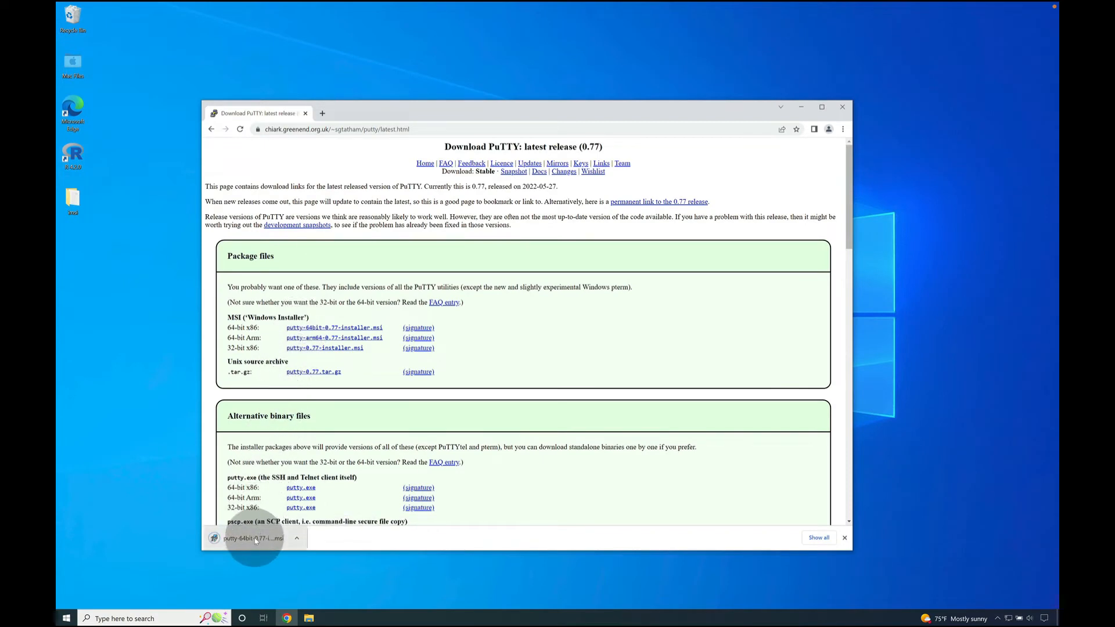
click(254, 538)
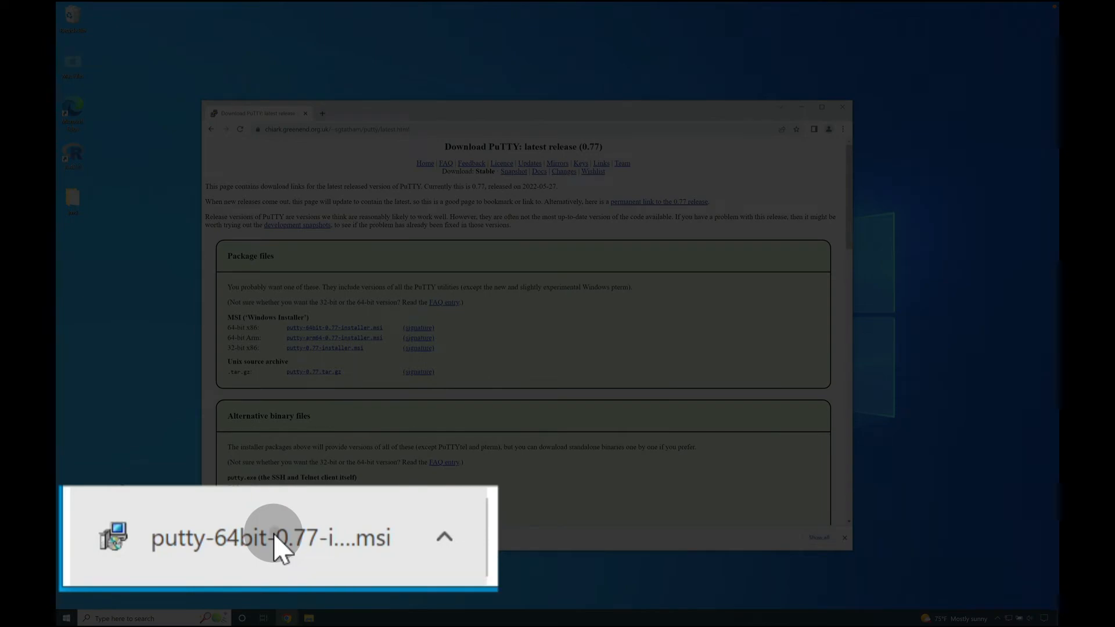
click(273, 537)
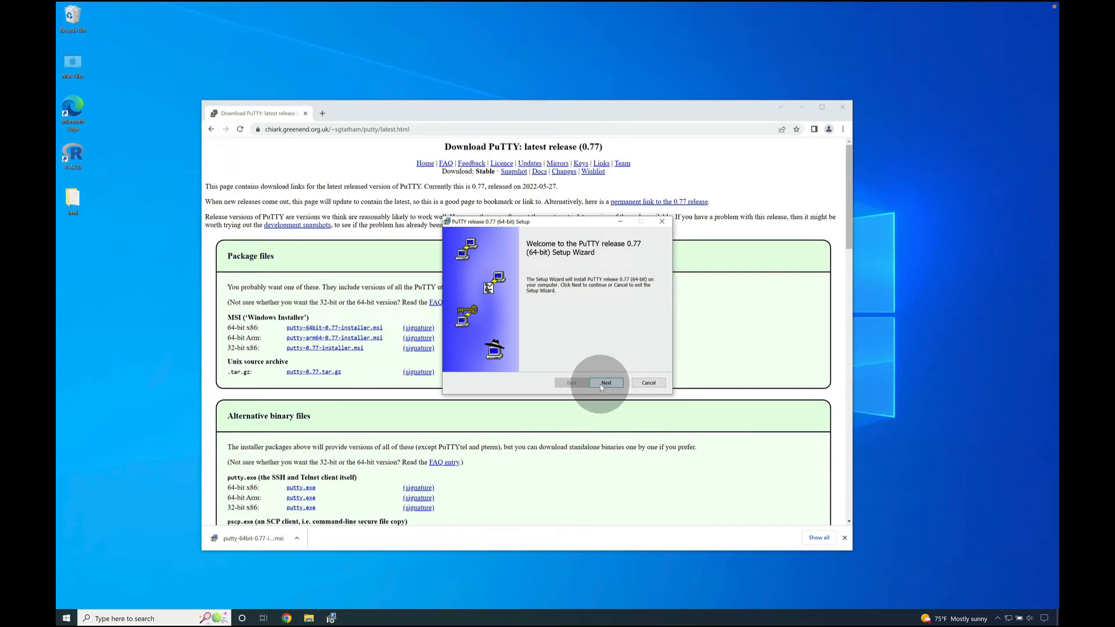
- Install PuTTY 0.77 64-bit into C:\Program Files\PuTTY\ with default features, approving the UAC prompt
click(605, 383)
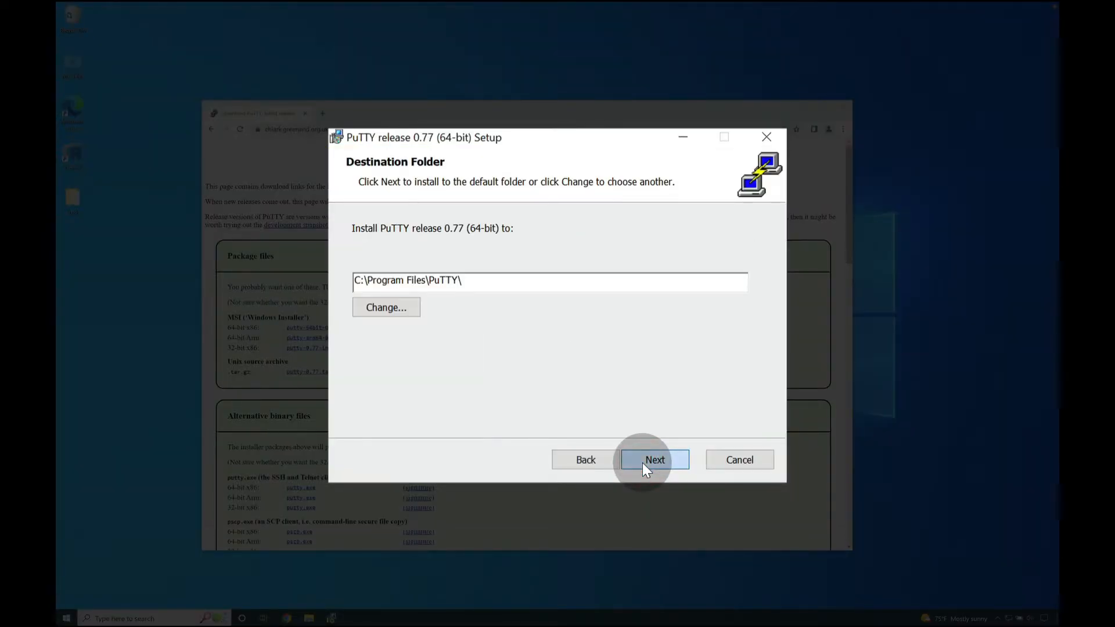
click(654, 460)
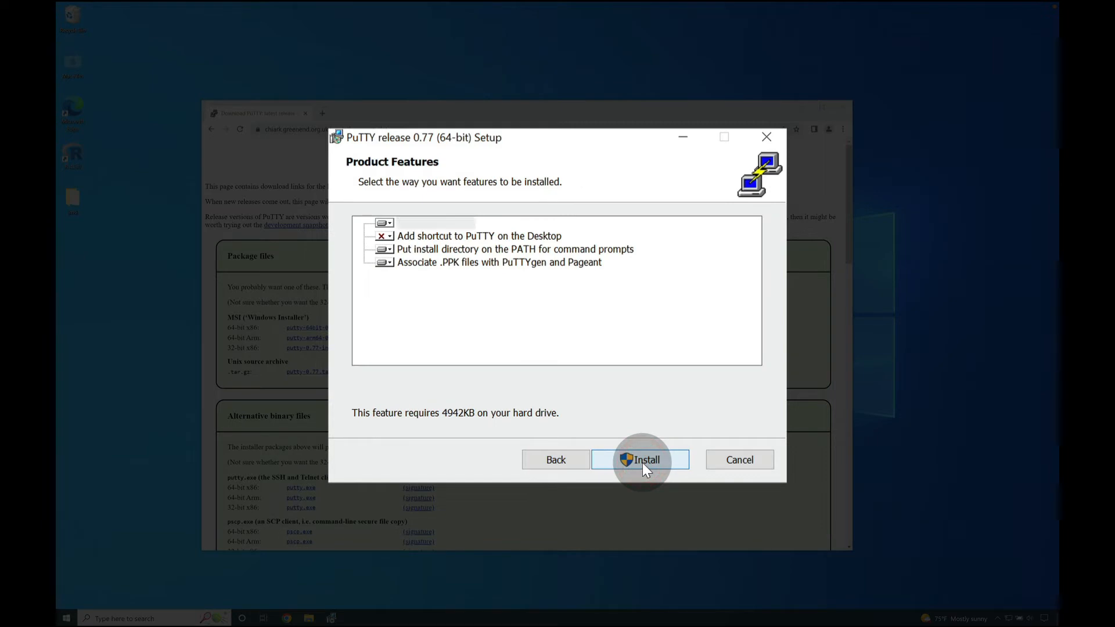
click(639, 460)
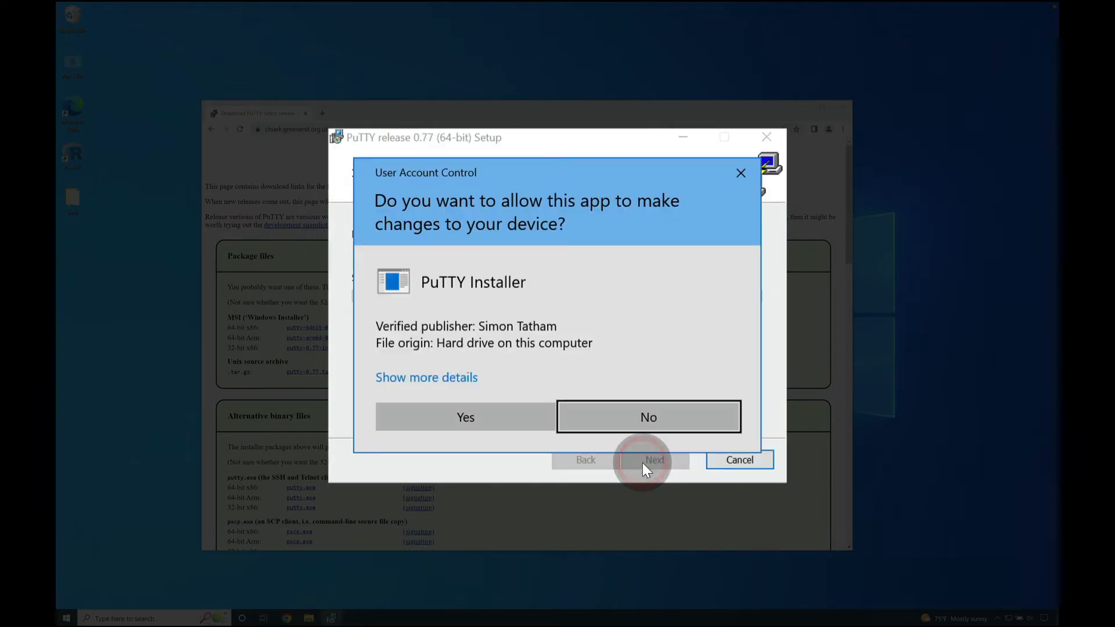
mouse_move(466, 418)
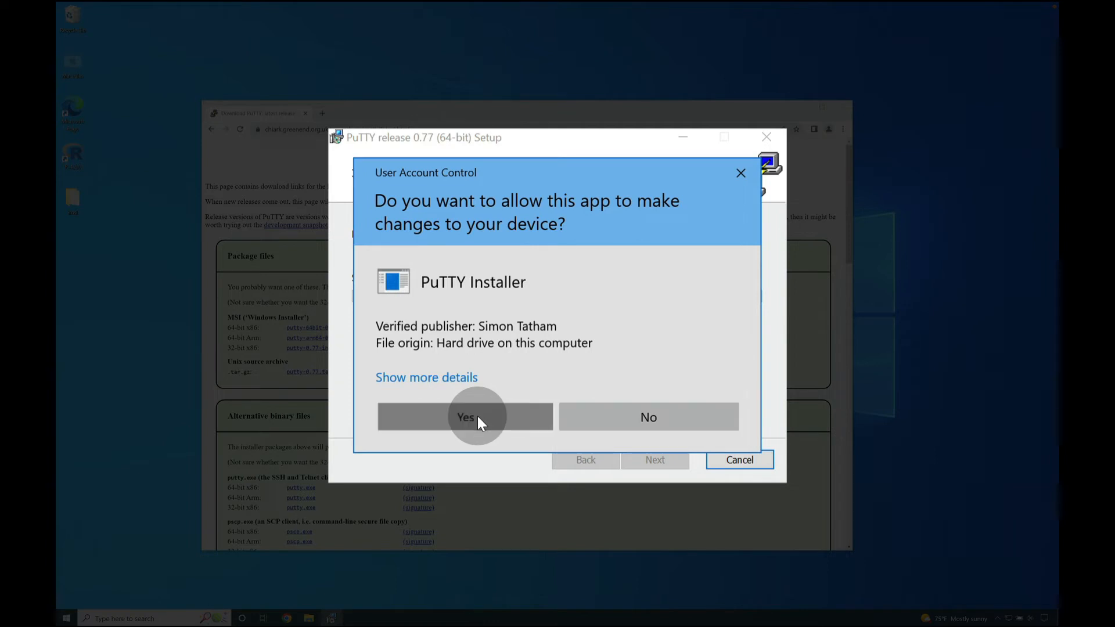
click(465, 417)
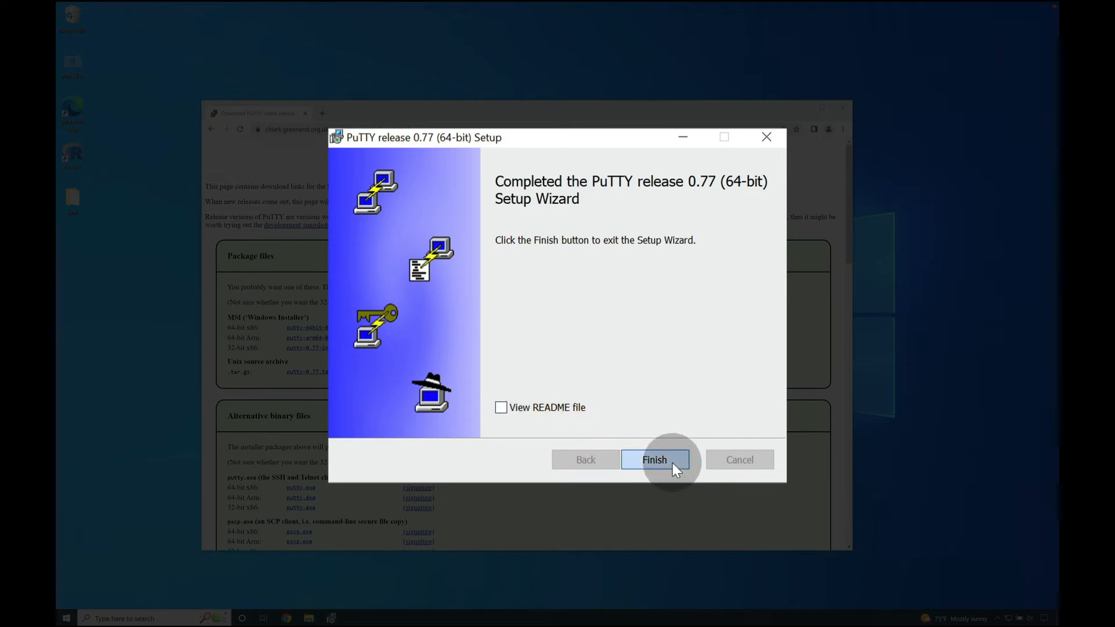
- Close the finished setup, search Windows for 'putty', and launch the PuTTY app
click(653, 459)
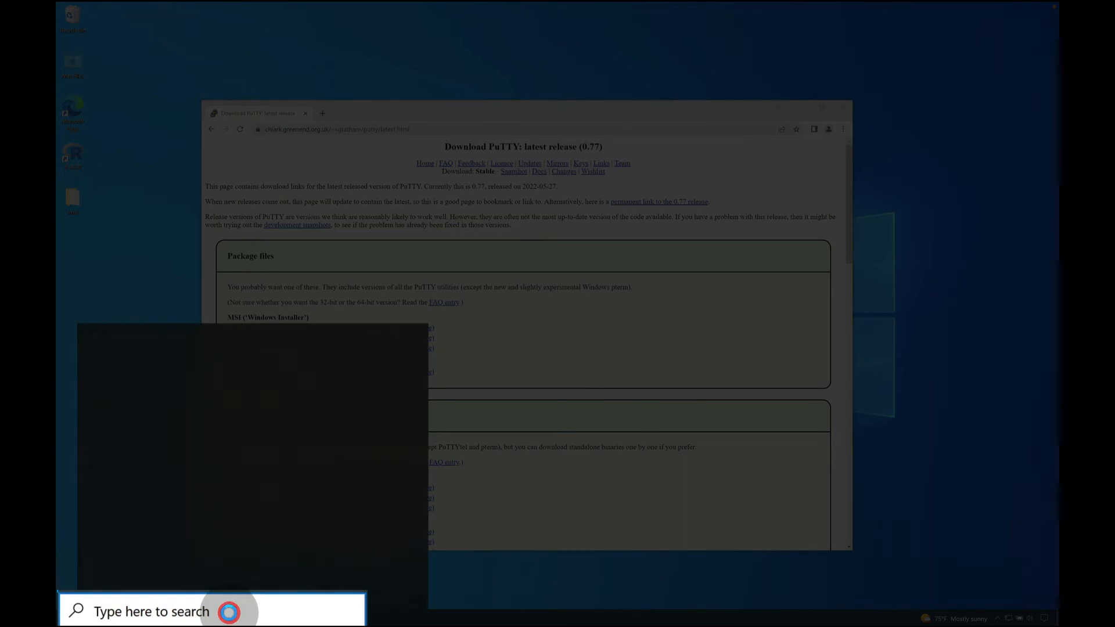
text(puutty)
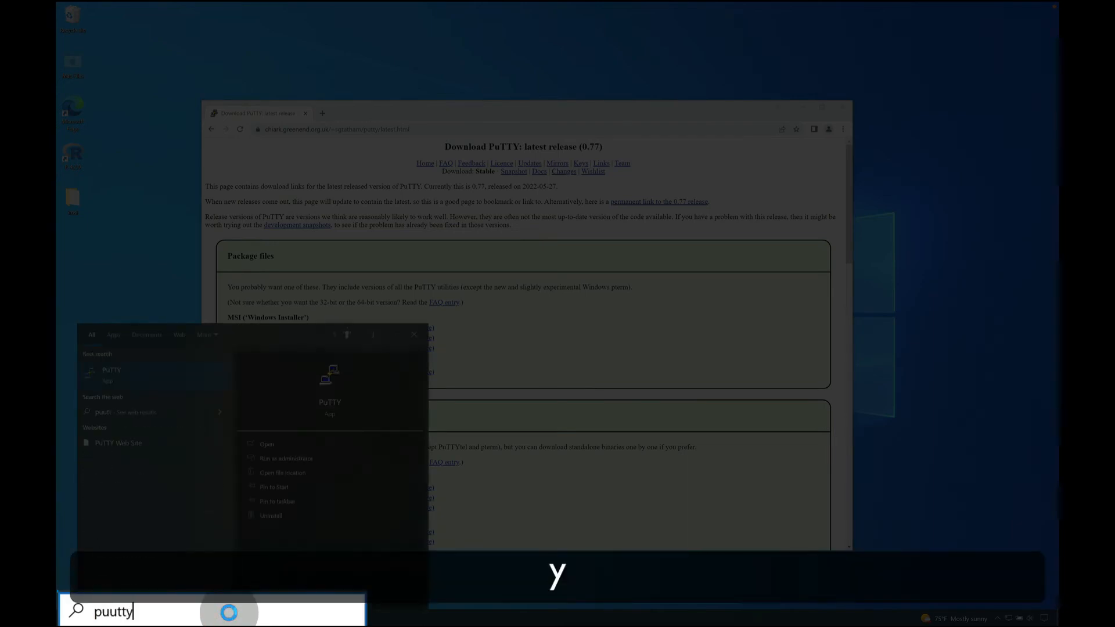
key(Backspace)
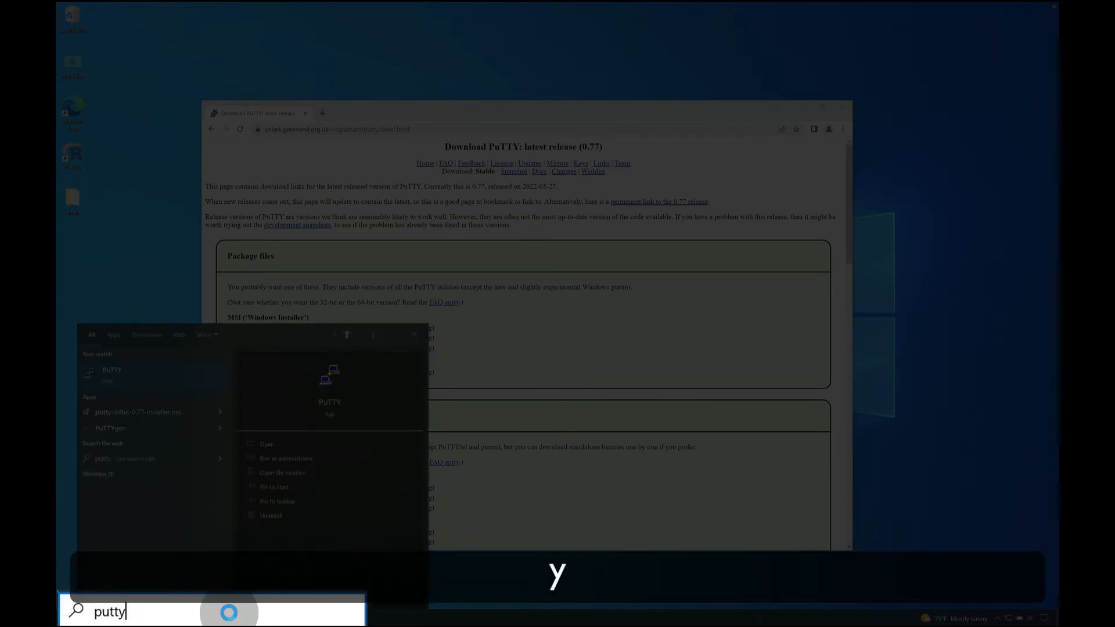
click(112, 370)
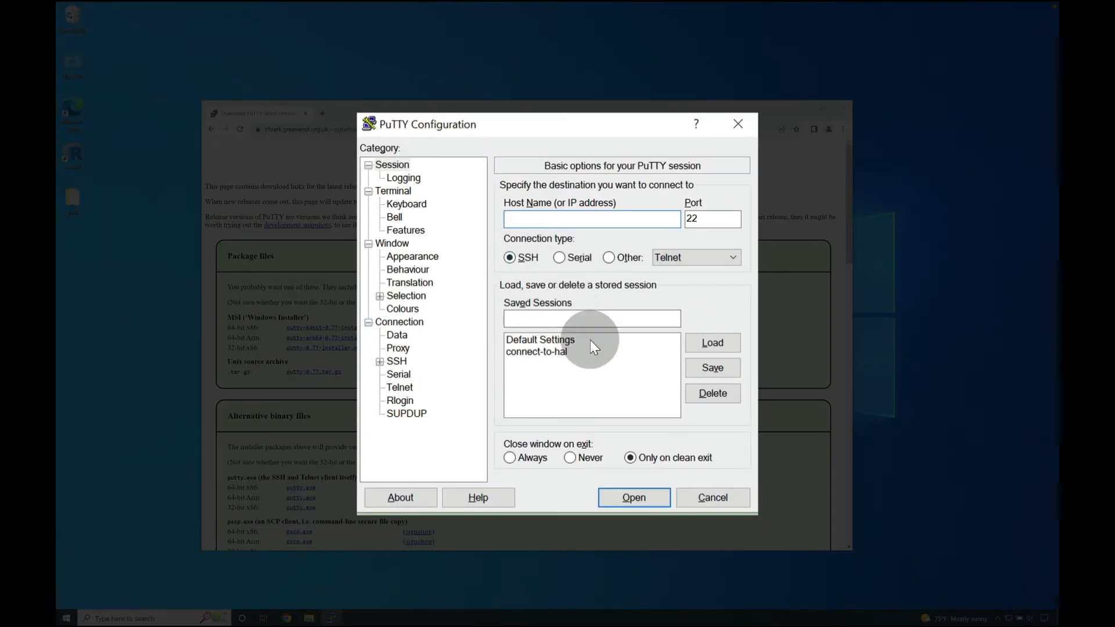
- View the PuTTY Configuration Session page listing Default Settings and connect-to-hal
click(591, 219)
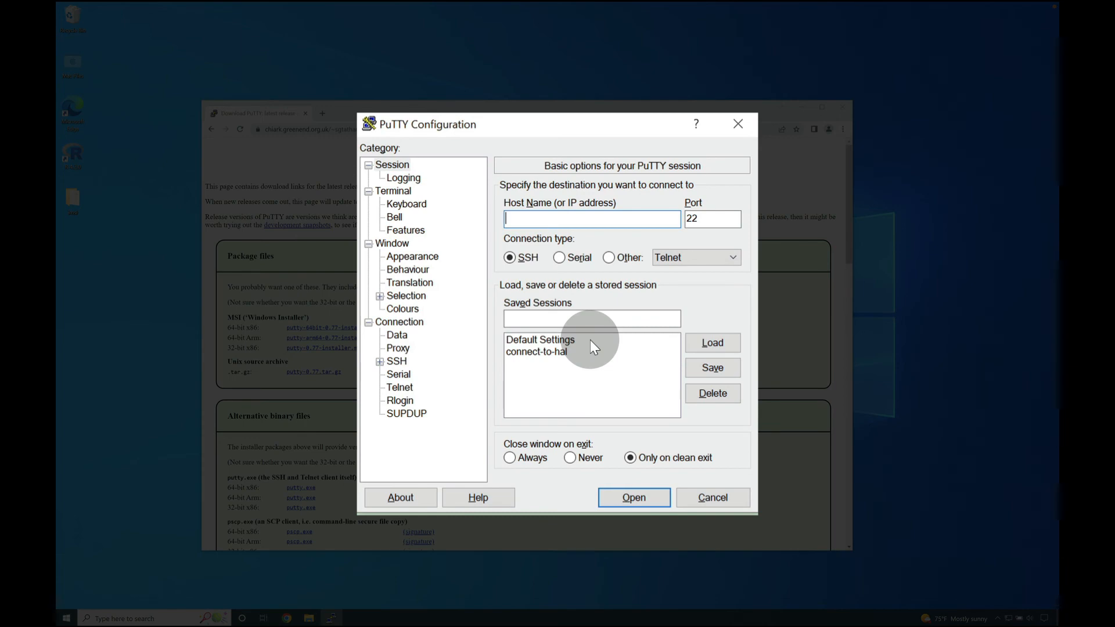